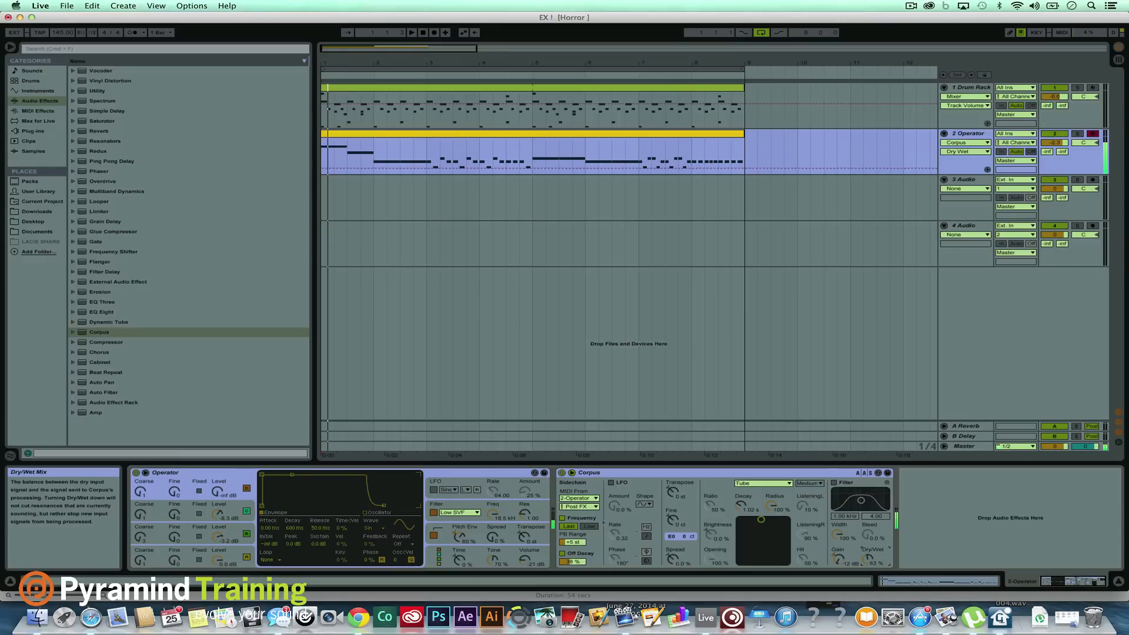
mouse_move(447, 481)
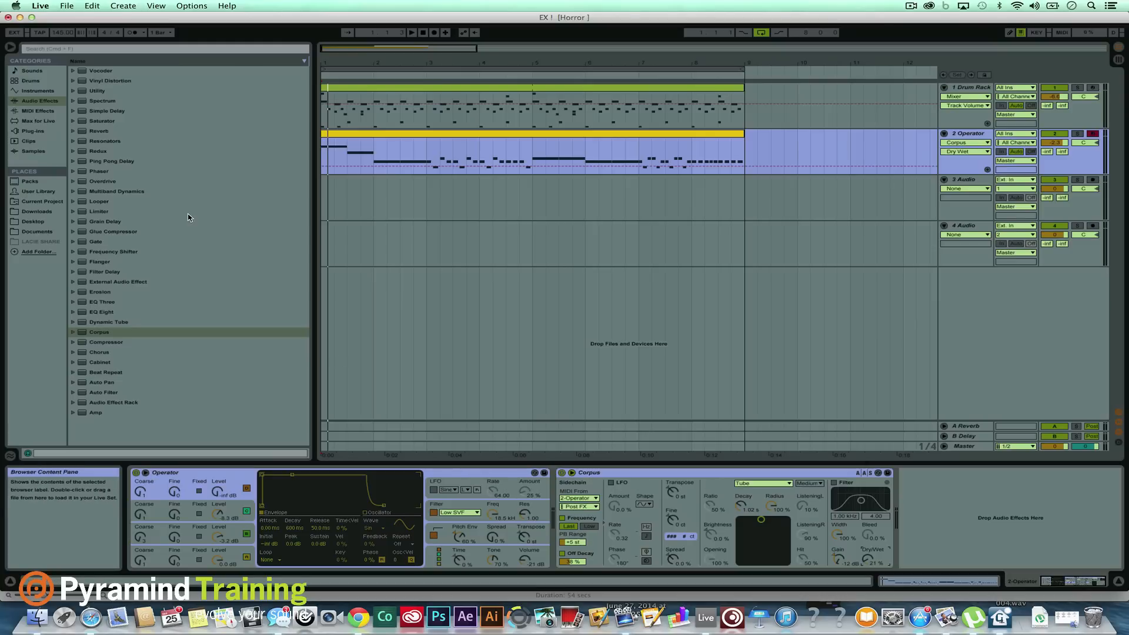
mouse_move(103, 171)
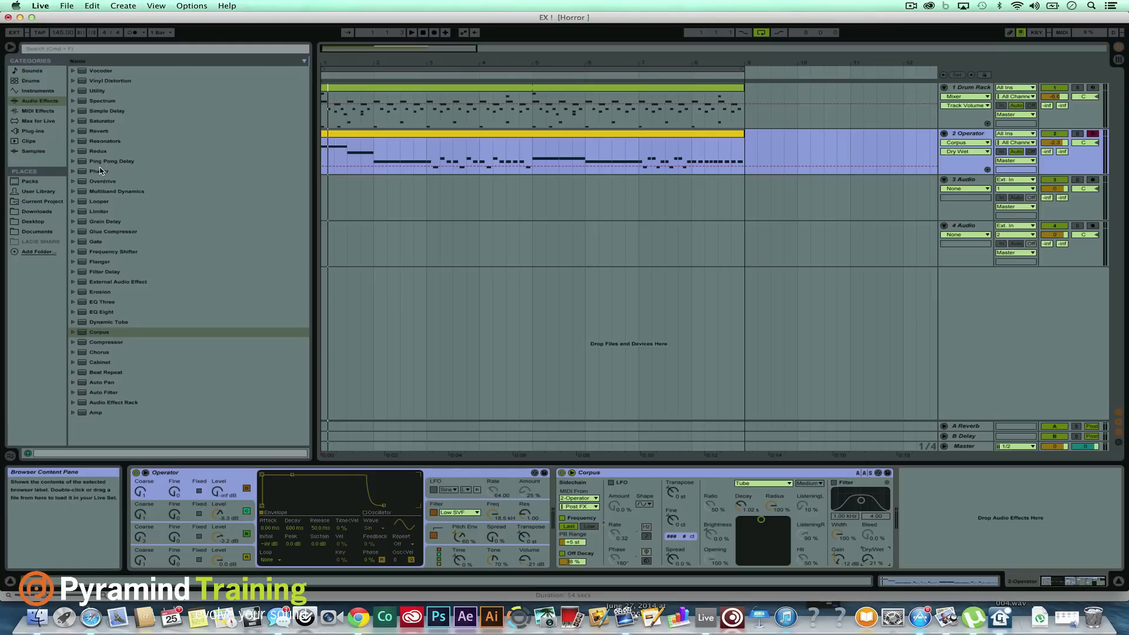
mouse_move(98, 387)
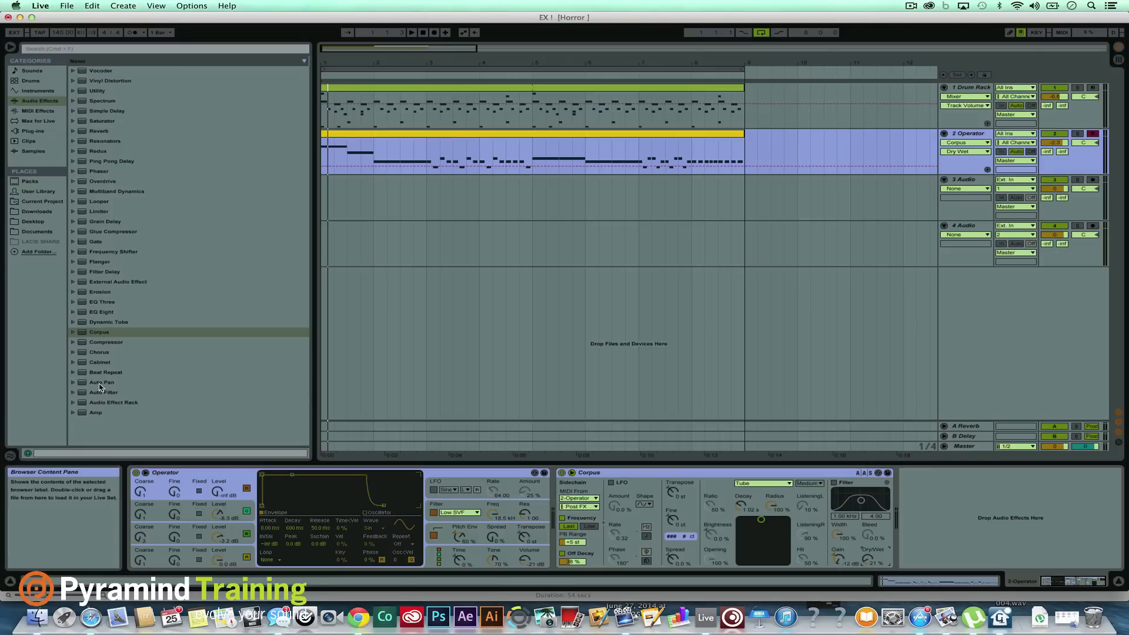
mouse_move(99, 261)
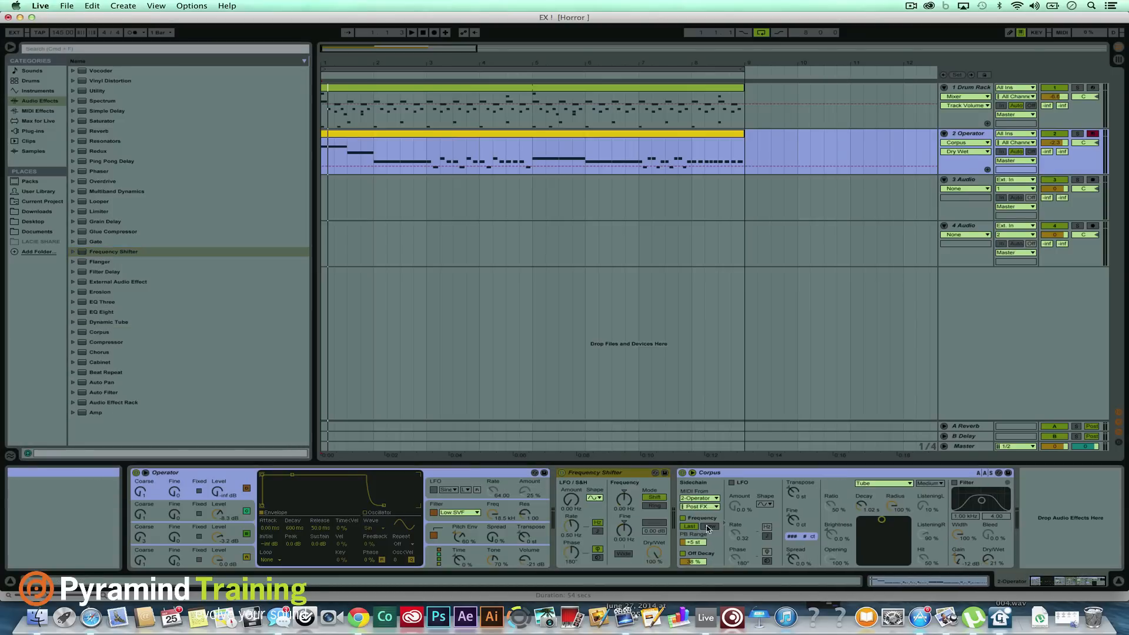
- Set Frequency Shifter Fine to -2.05 Hz and Dry/Wet to 46.8%
double_click(607, 473)
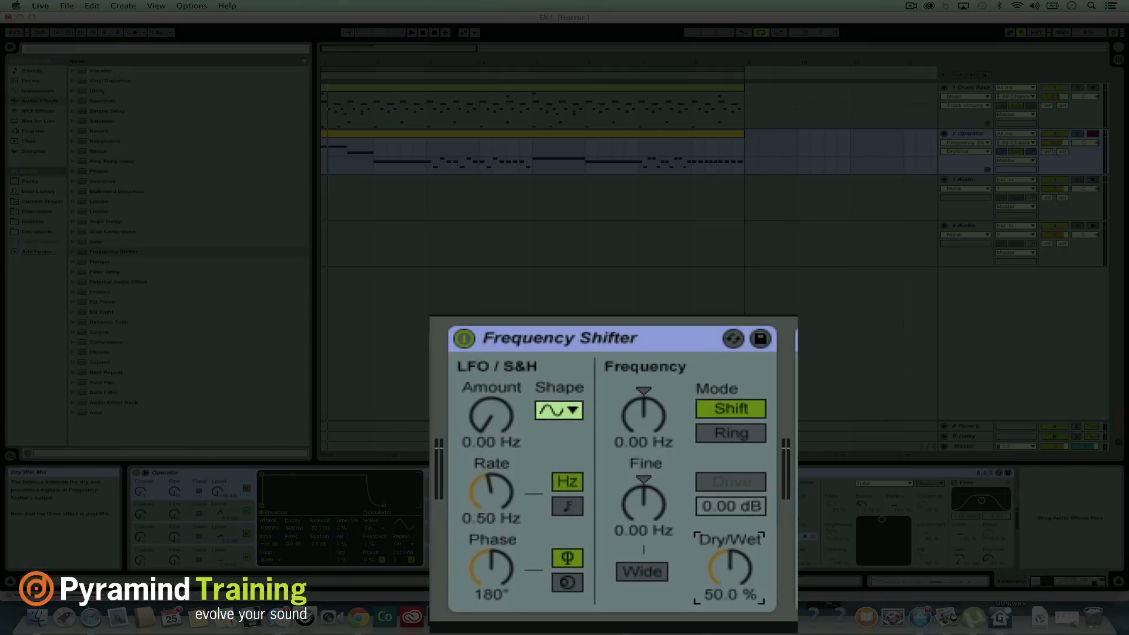
click(643, 499)
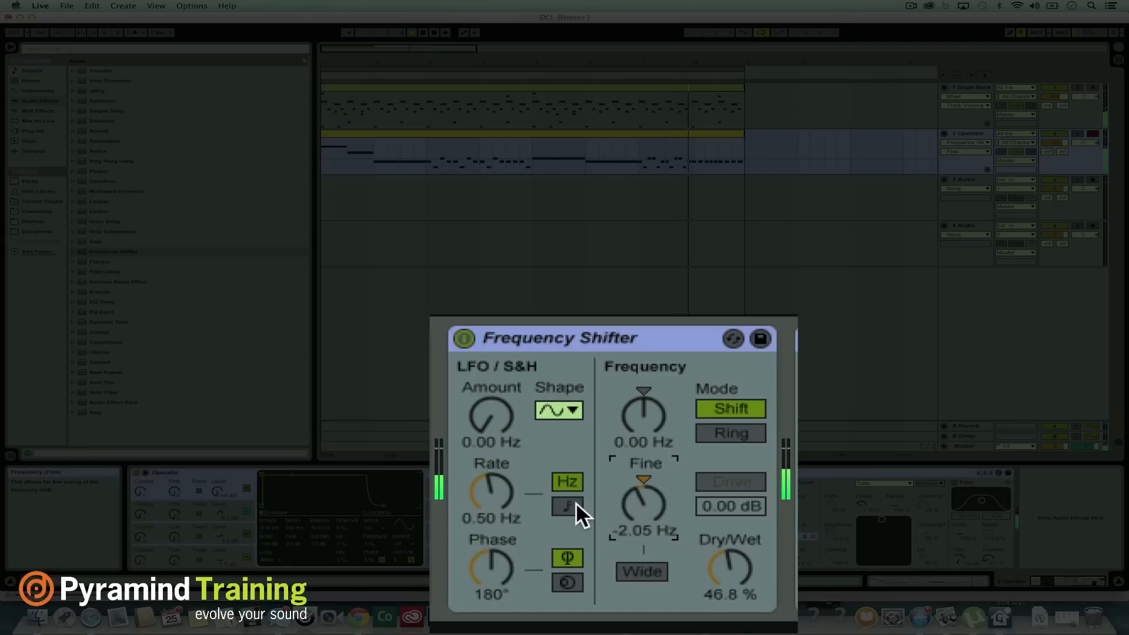
mouse_move(98, 353)
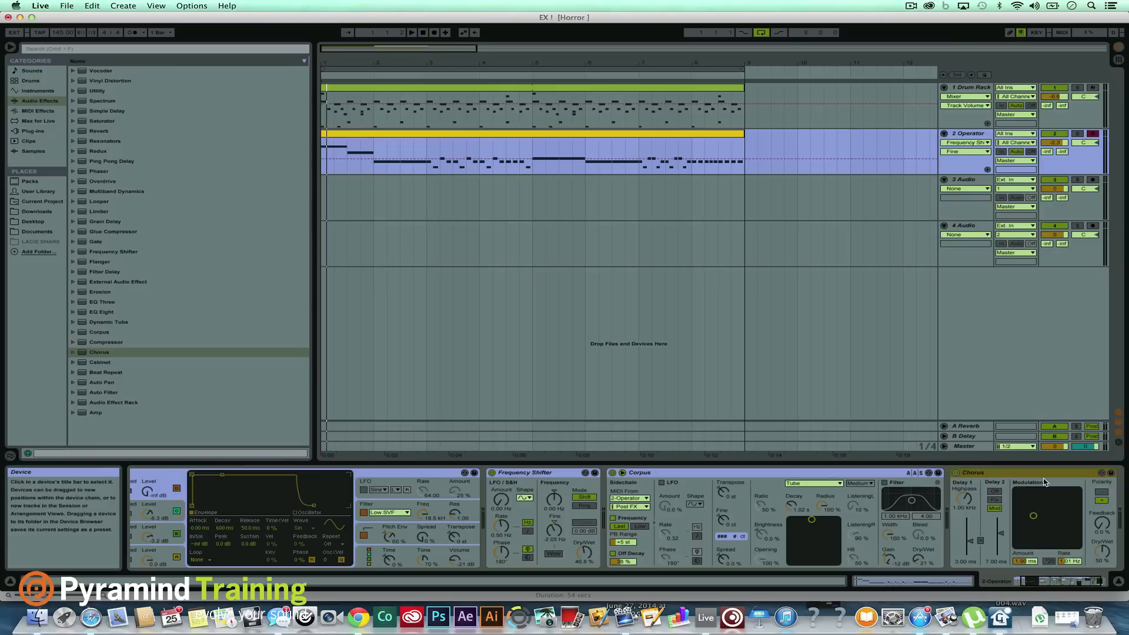
mouse_move(595, 540)
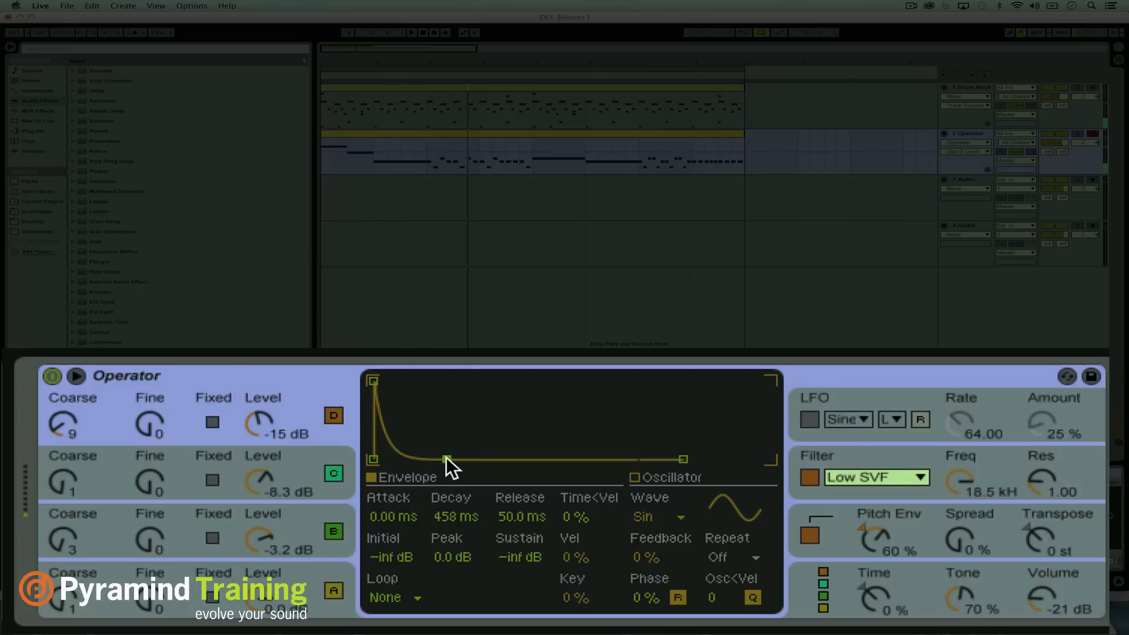
mouse_move(238, 425)
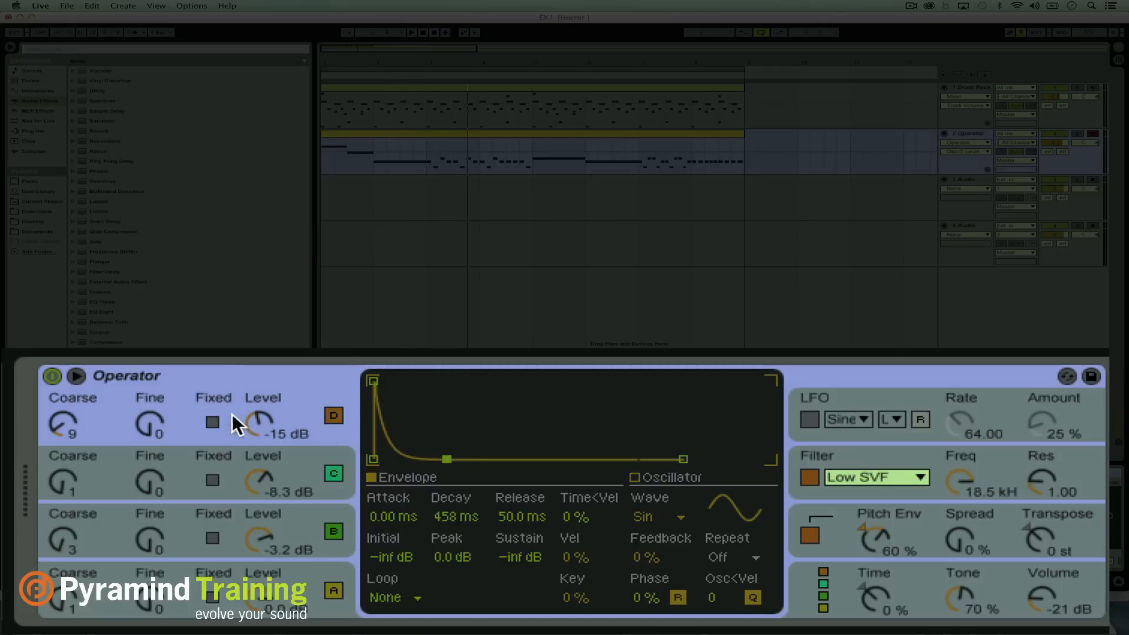
mouse_move(204, 416)
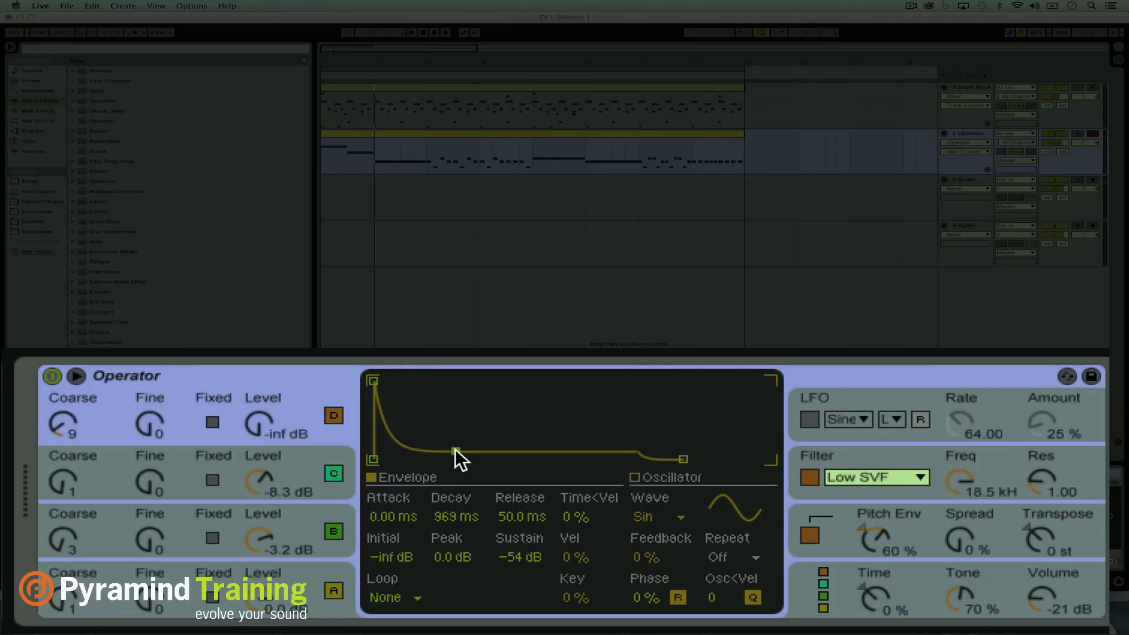
mouse_move(785, 443)
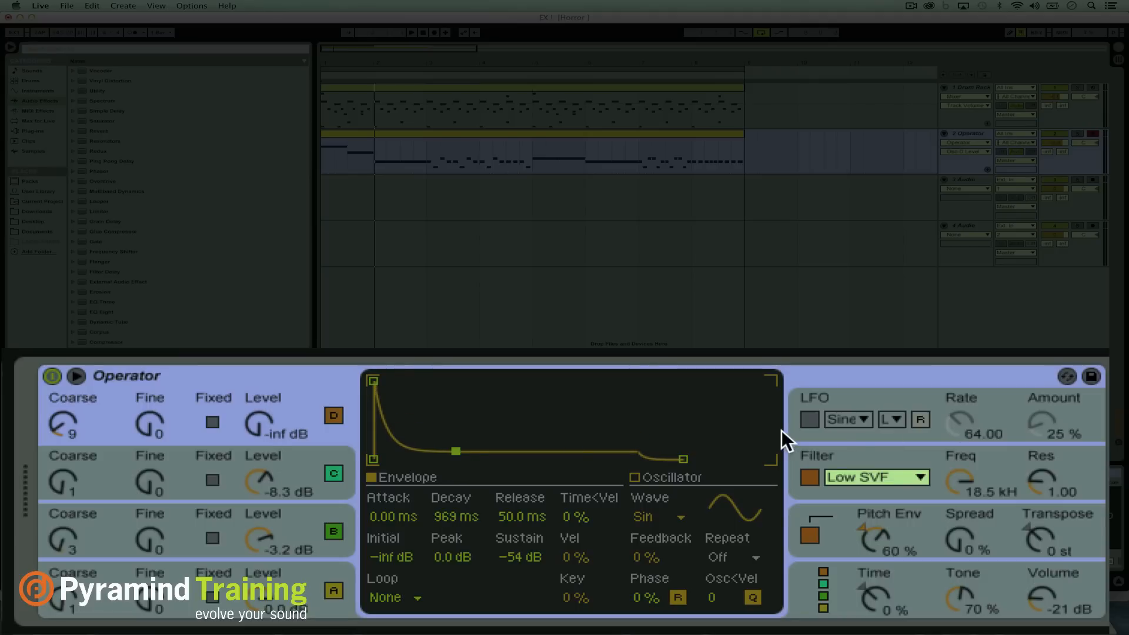
- Switch on Operator's LFO after silencing oscillator D with its longer 969 ms decay
click(809, 419)
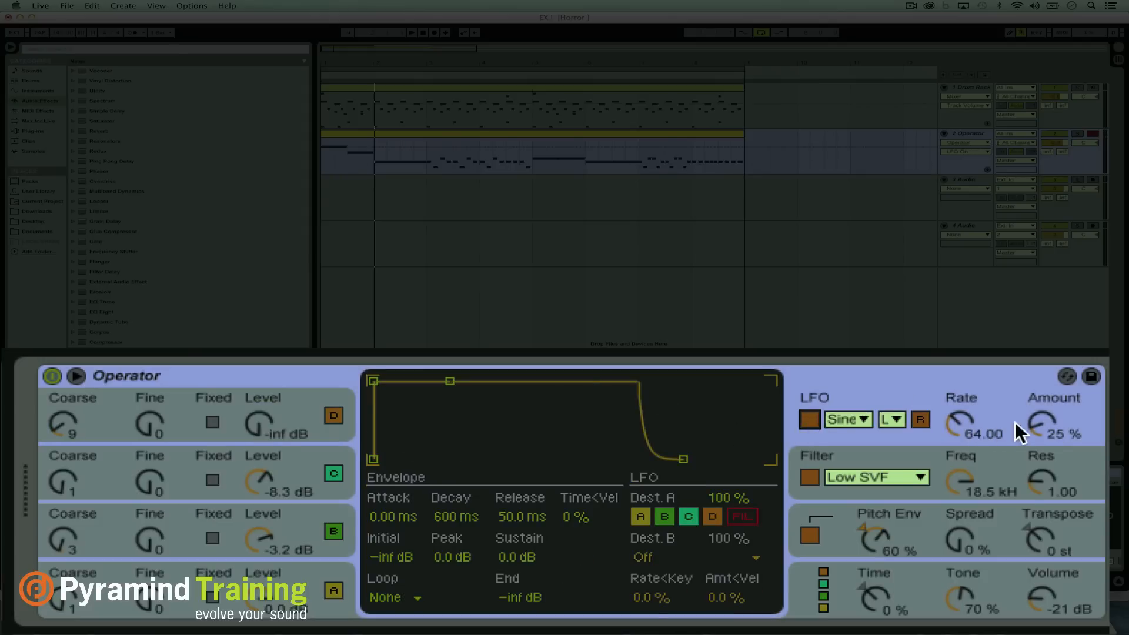
mouse_move(668, 566)
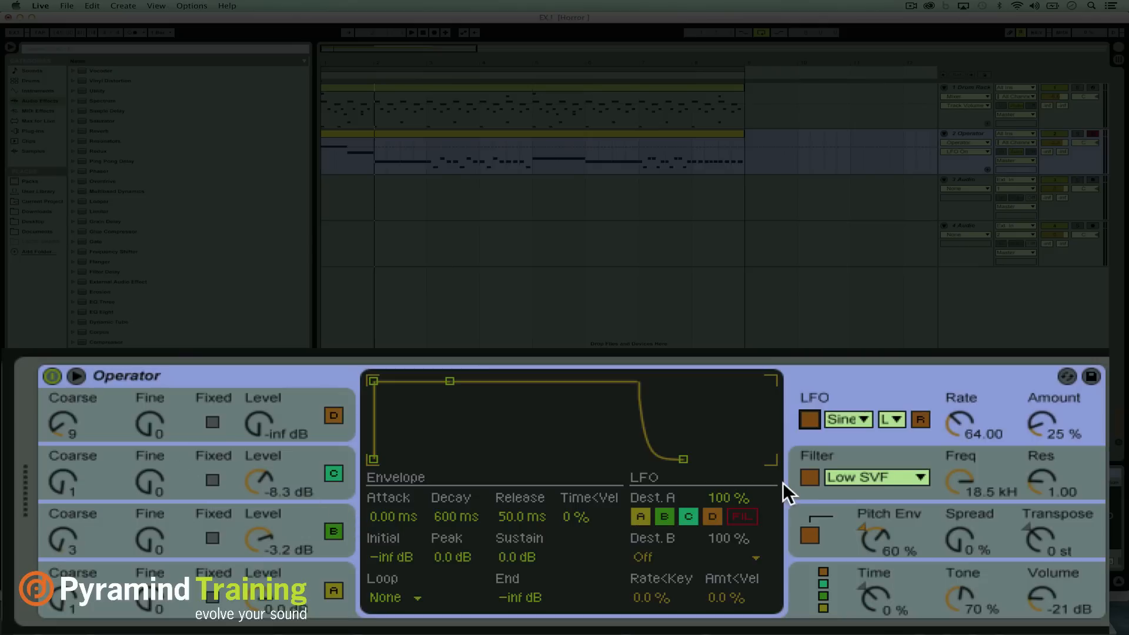
mouse_move(956, 481)
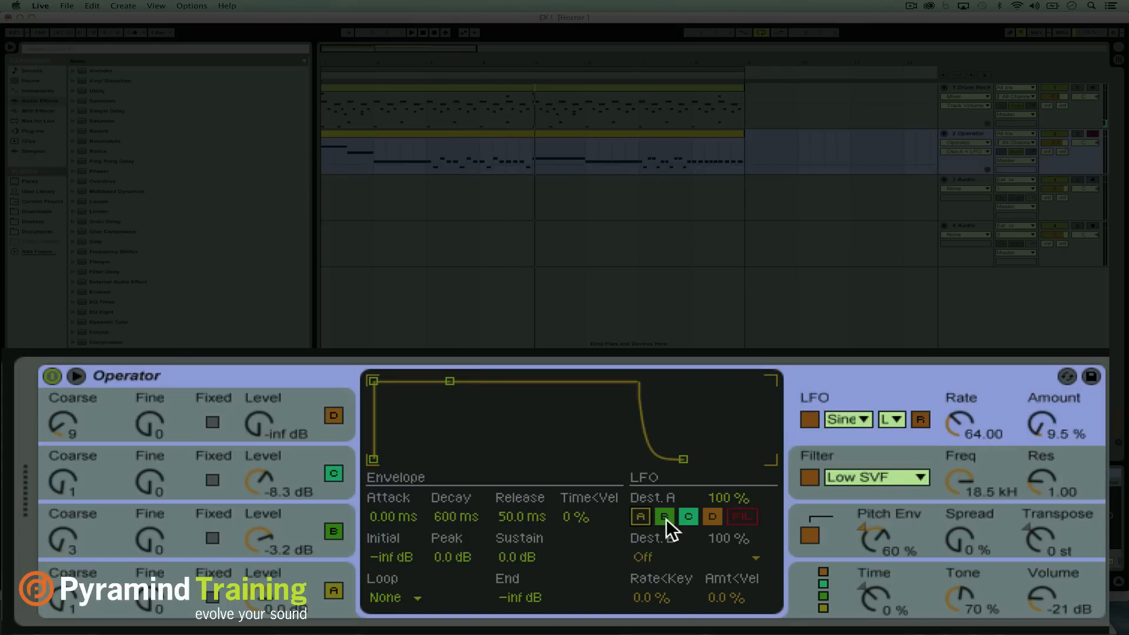
- Lower filter frequency to 1.06 kHz and make the LFO a triangle synced at 1/4
click(664, 517)
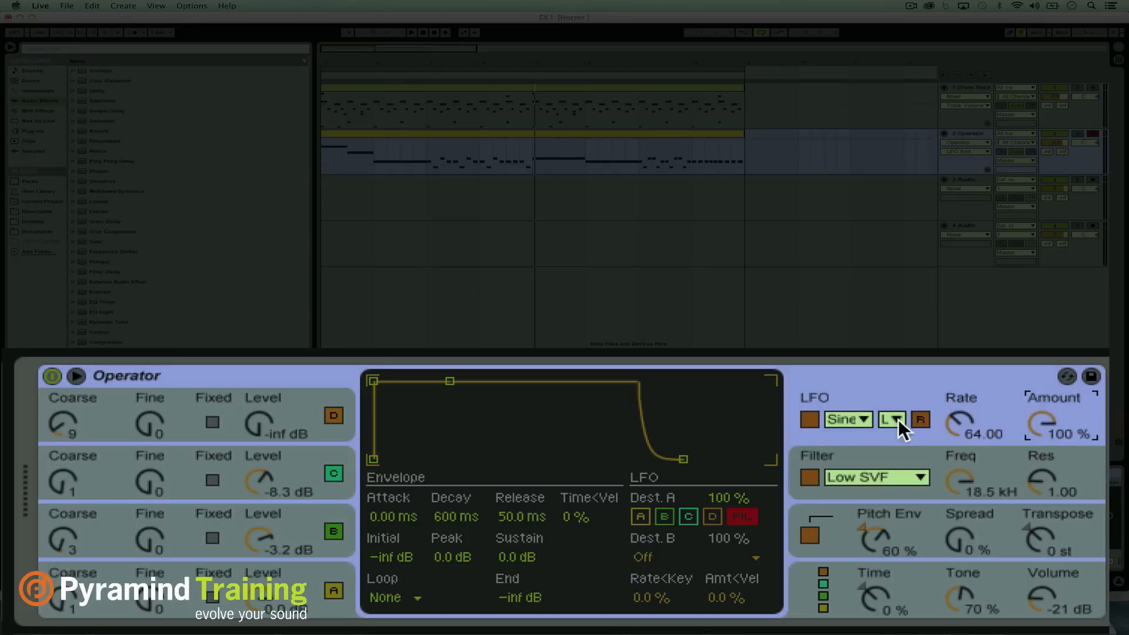
click(847, 419)
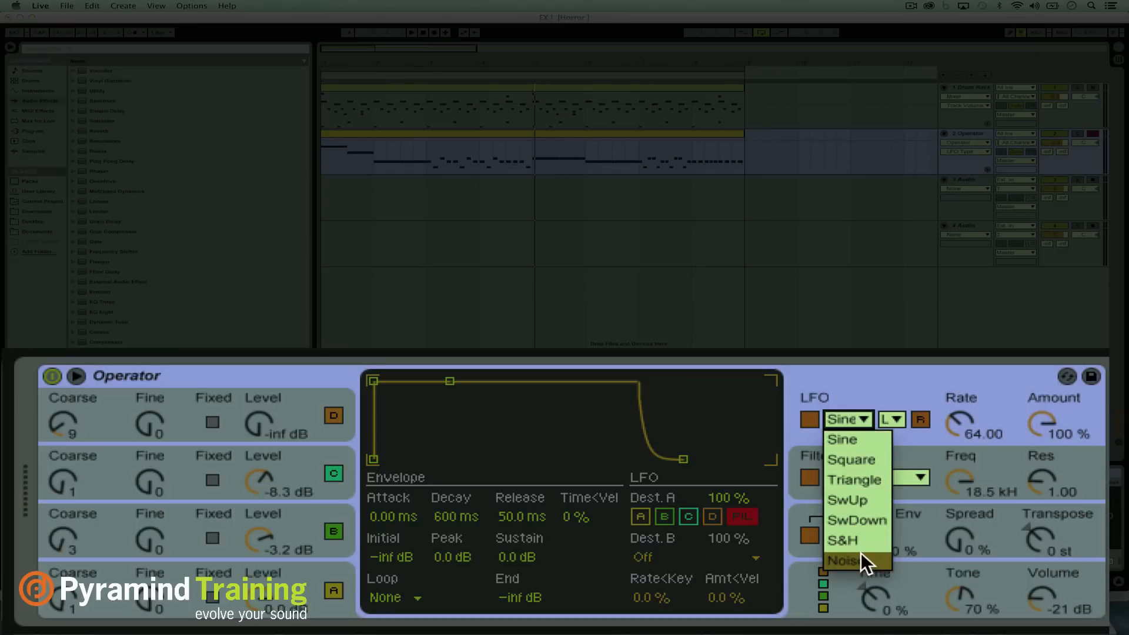
mouse_move(871, 511)
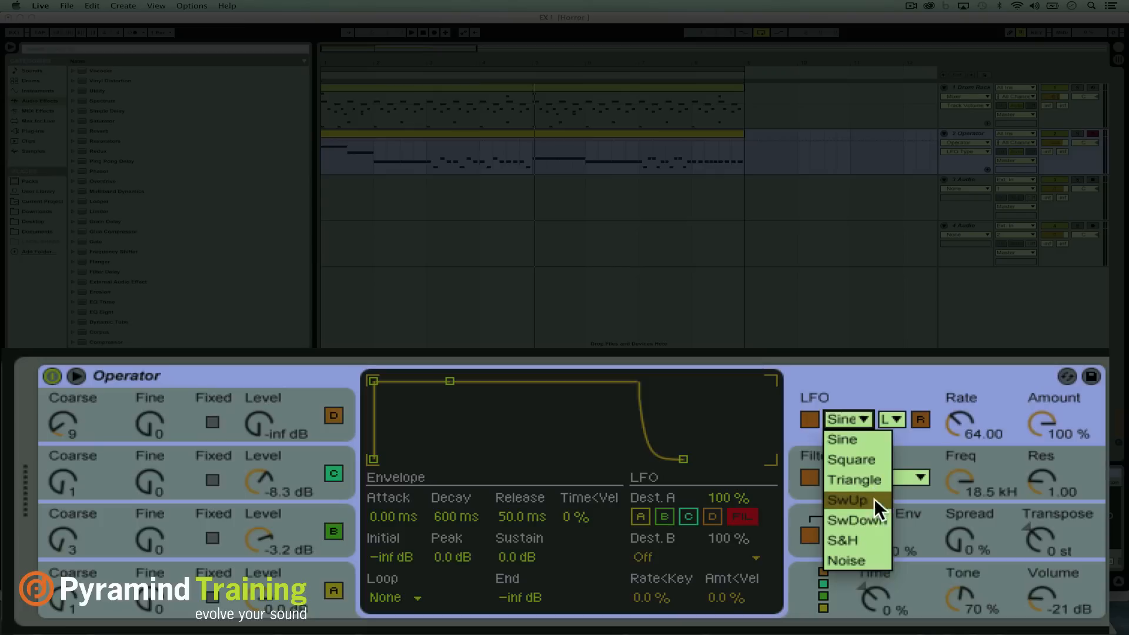
click(854, 480)
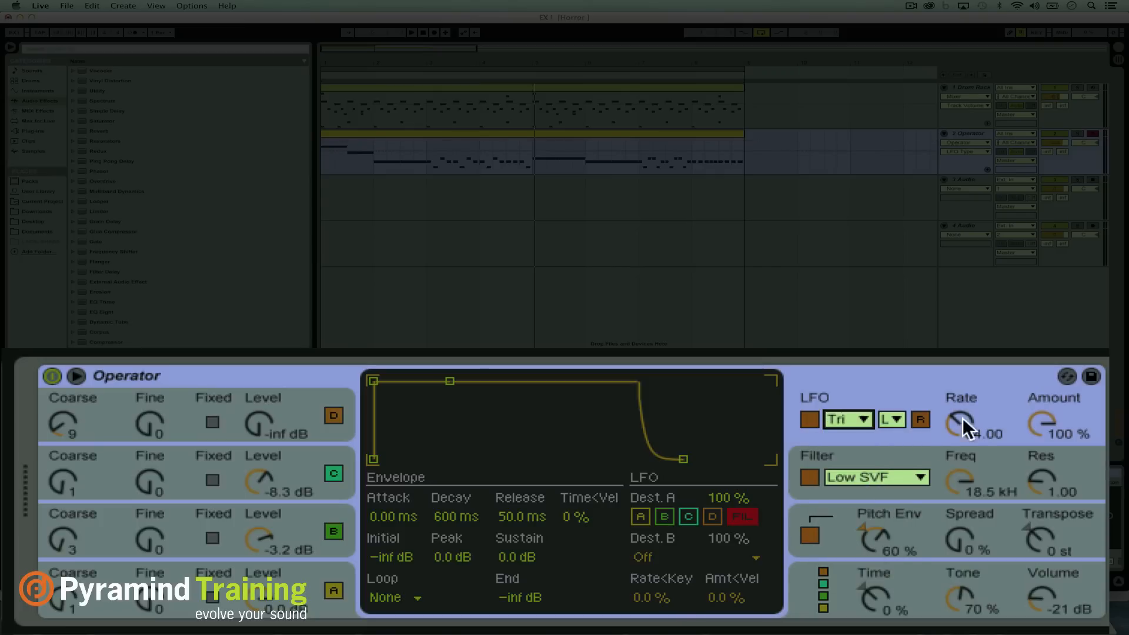
click(890, 419)
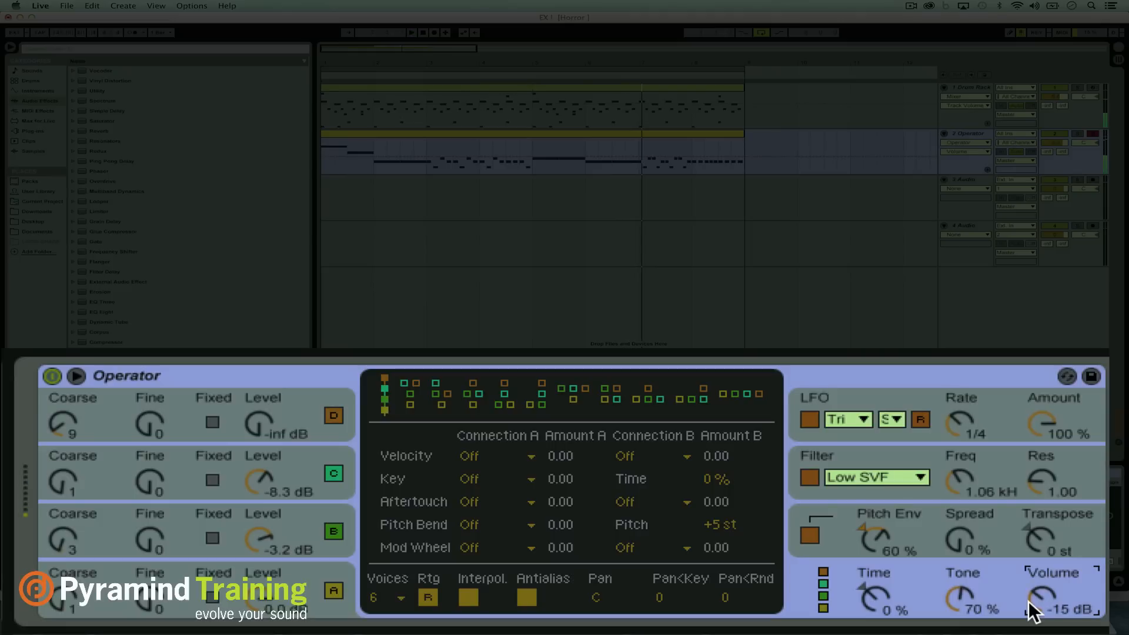
mouse_move(994, 526)
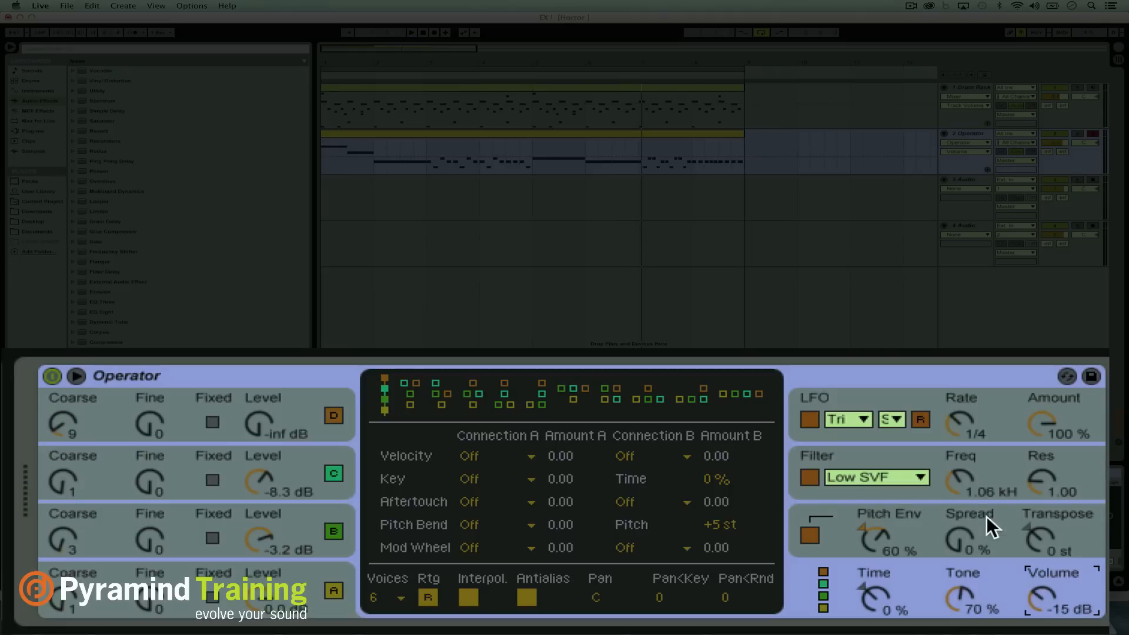
mouse_move(869, 440)
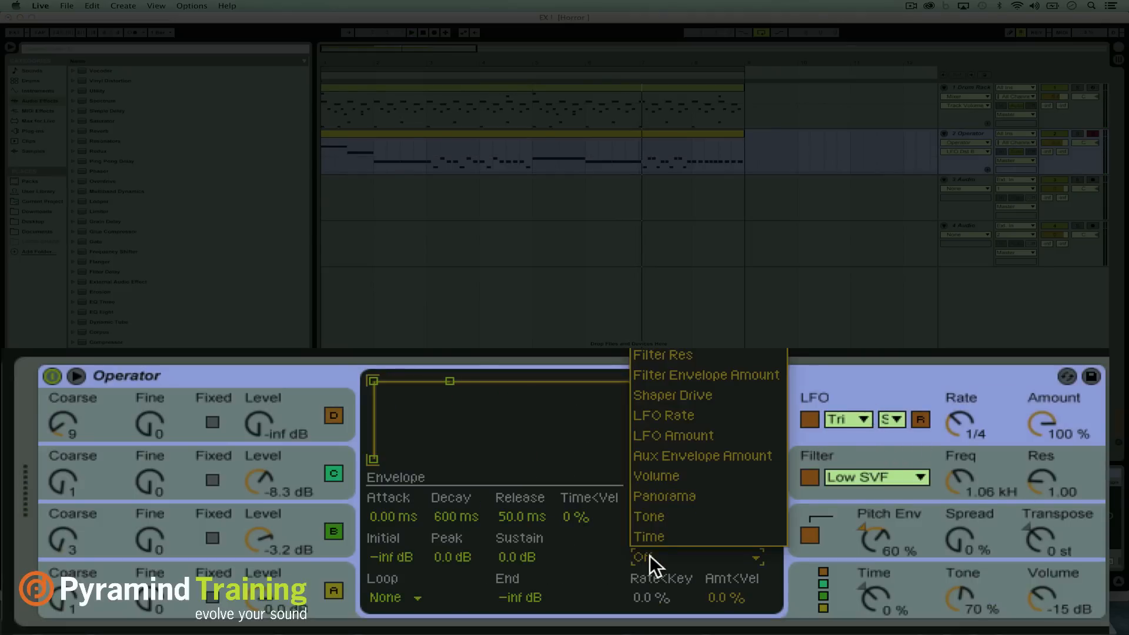
- Set the LFO's Dest. B to Volume at 100%
click(644, 557)
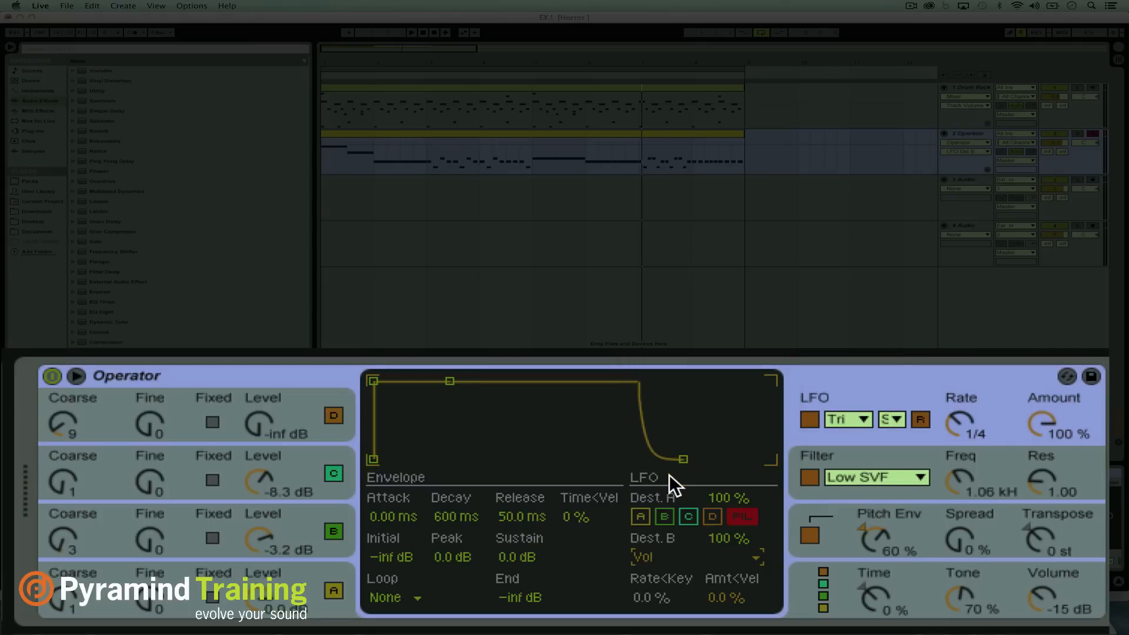
mouse_move(950, 447)
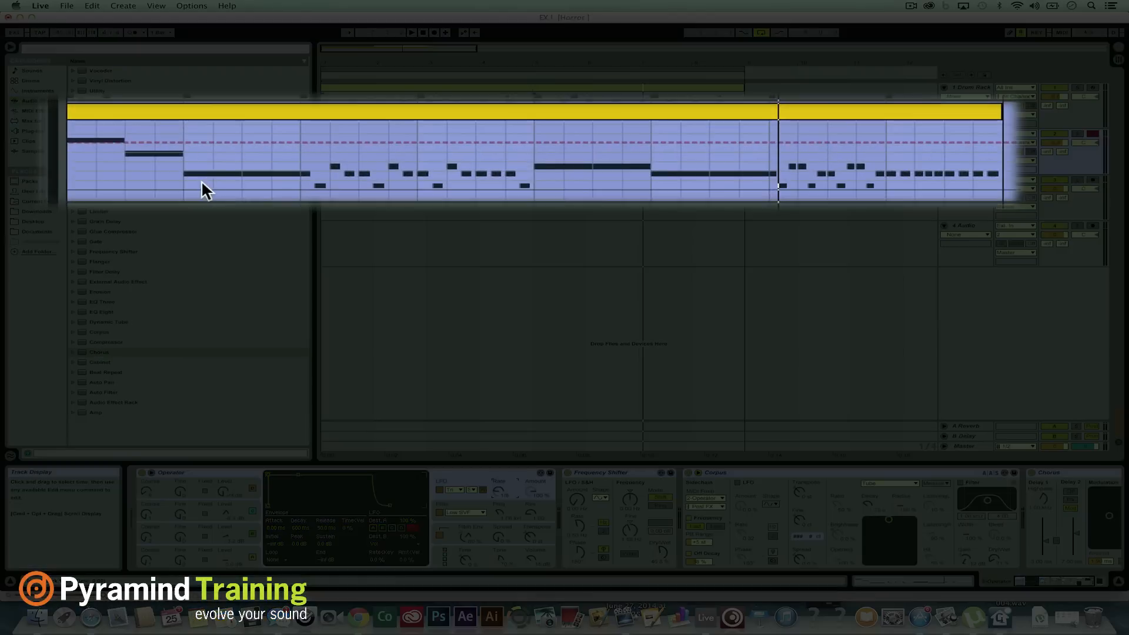
mouse_move(317, 167)
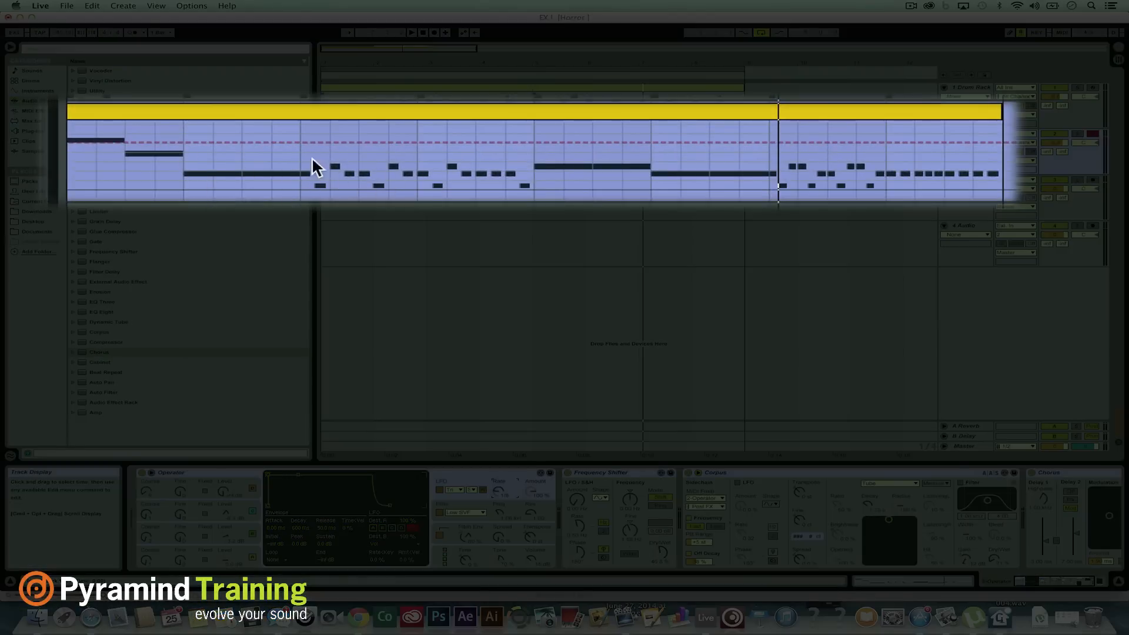
mouse_move(628, 304)
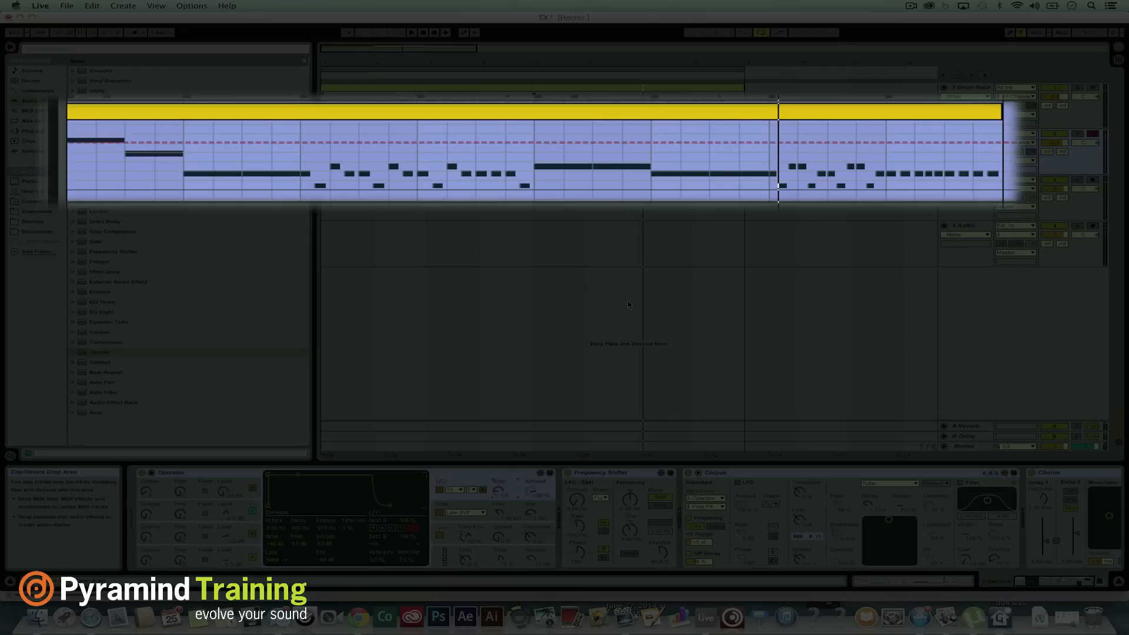
mouse_move(458, 277)
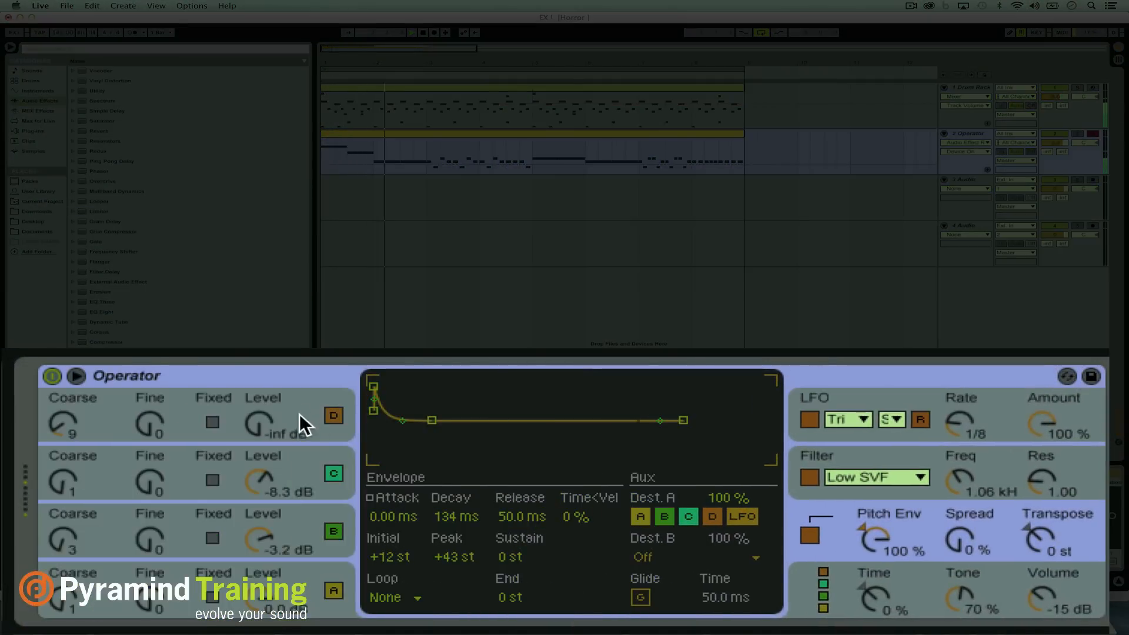
- Set the pitch envelope dropping from +43 st to 0 st at 100% amount
click(742, 517)
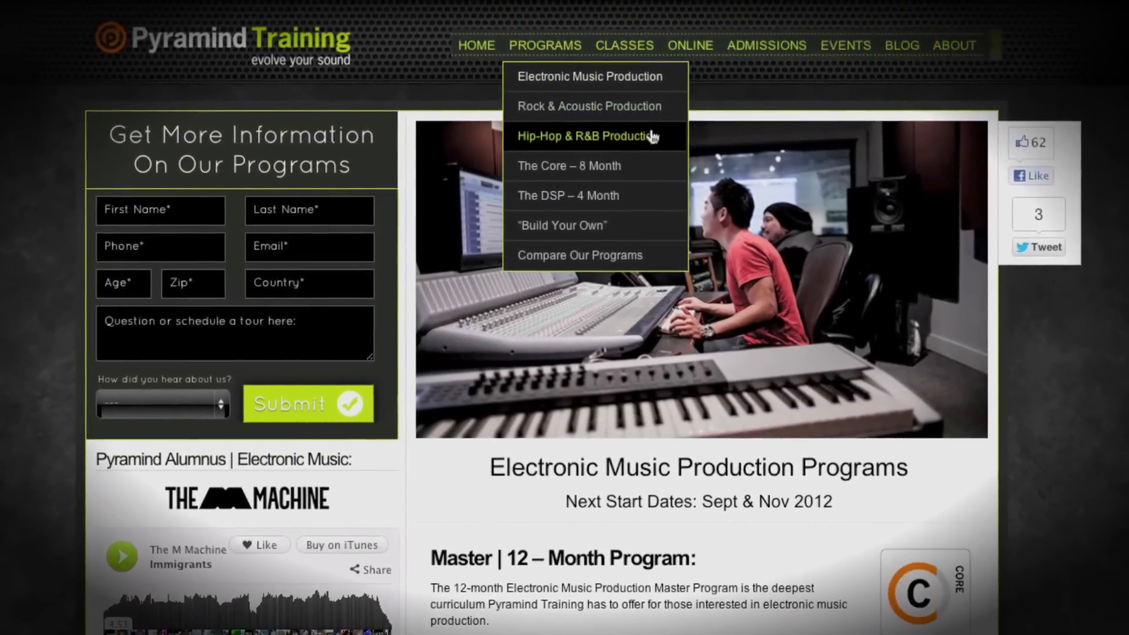
- Scroll down the 12-Month Master Program page to its certifications and included courses
scroll(down, 3)
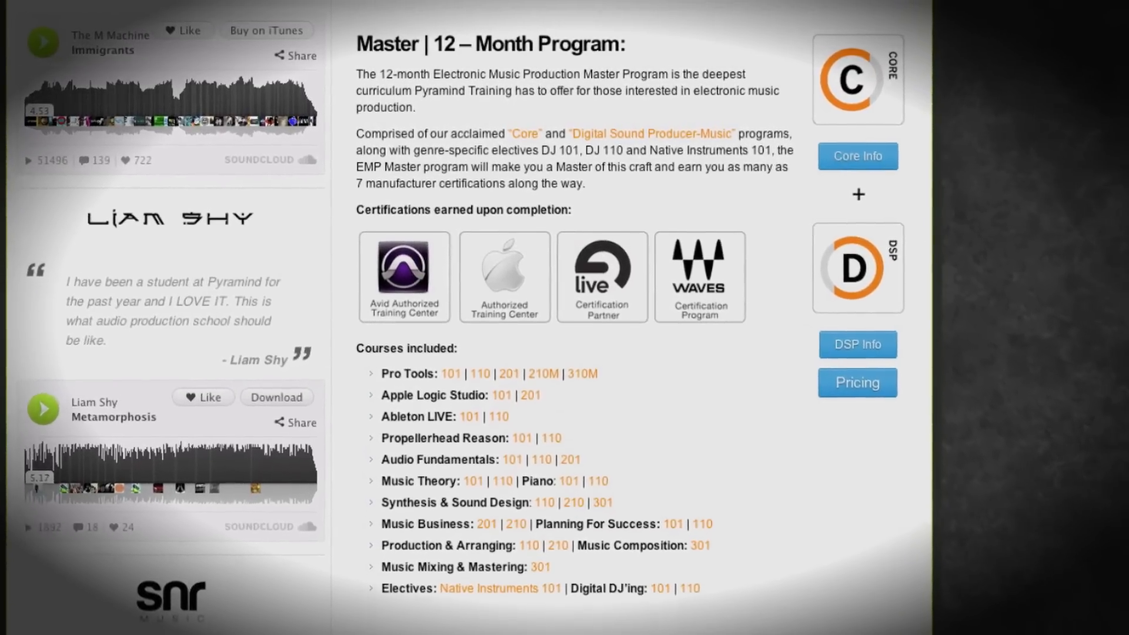